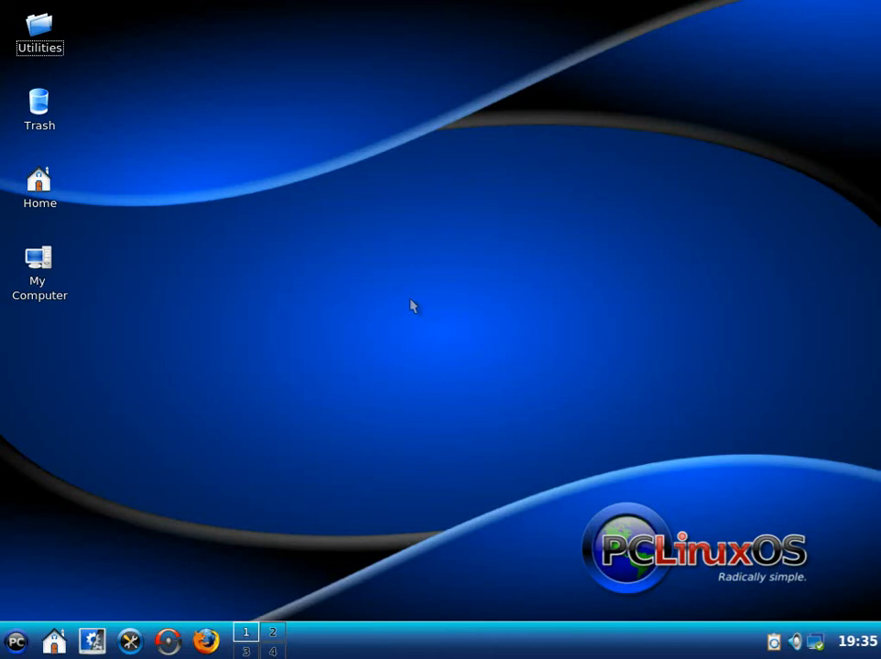
mouse_move(491, 324)
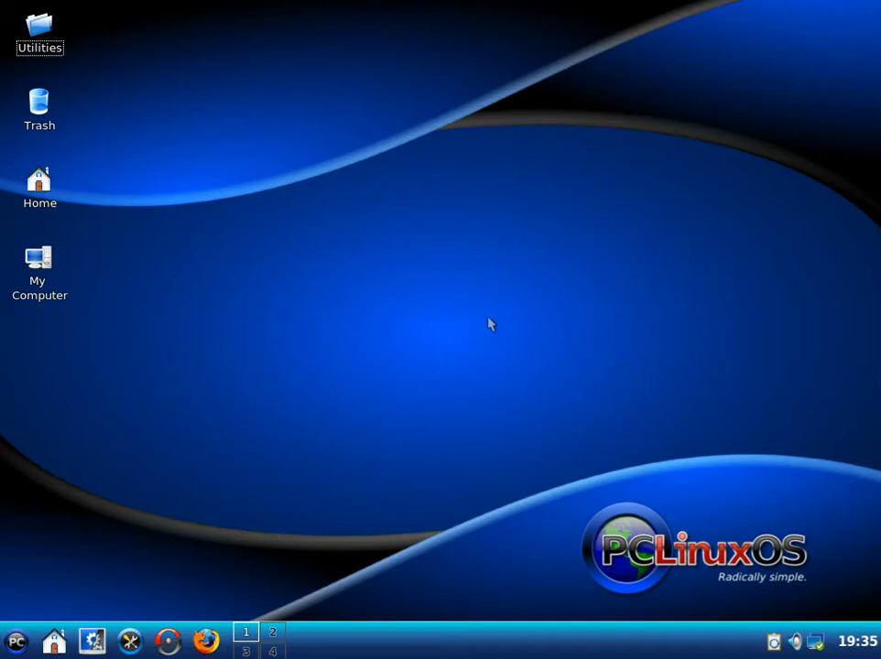
mouse_move(387, 339)
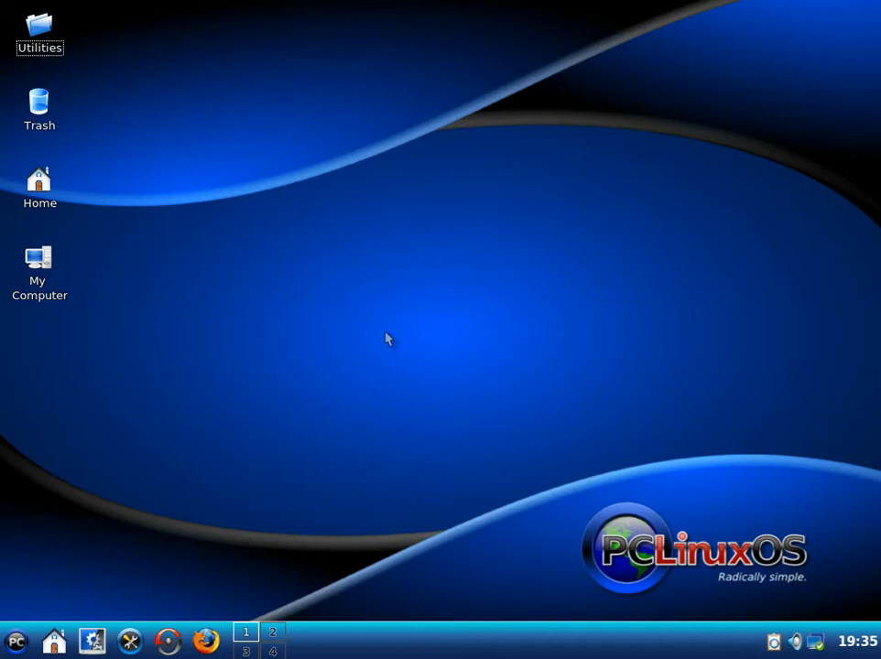
Bring up the PCLinuxOS application menu and its More Applications categories.
left_click(17, 637)
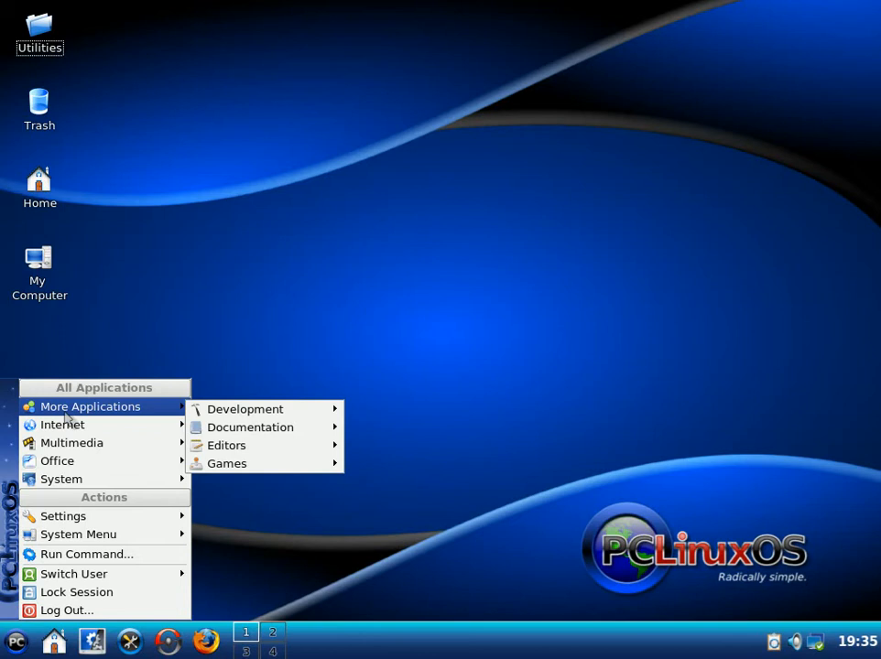
mouse_move(237, 464)
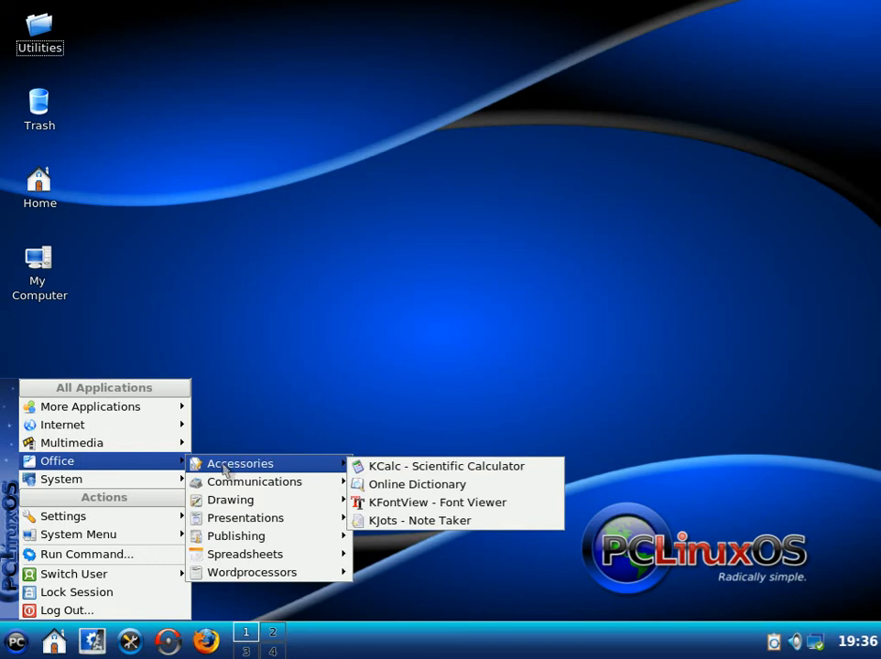
mouse_move(246, 553)
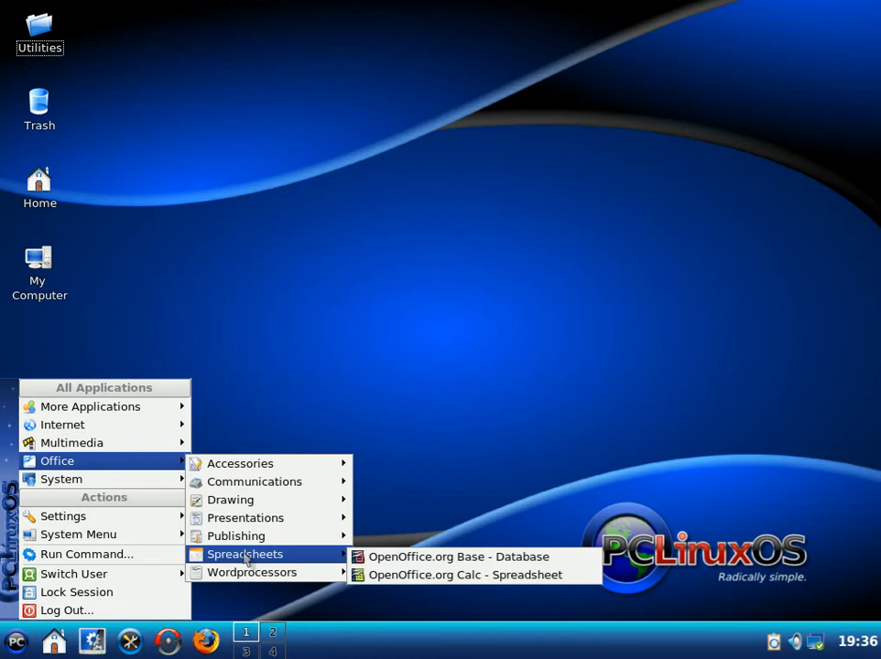
Launch OpenOffice.org Writer with a blank document, then close its window.
left_click(476, 575)
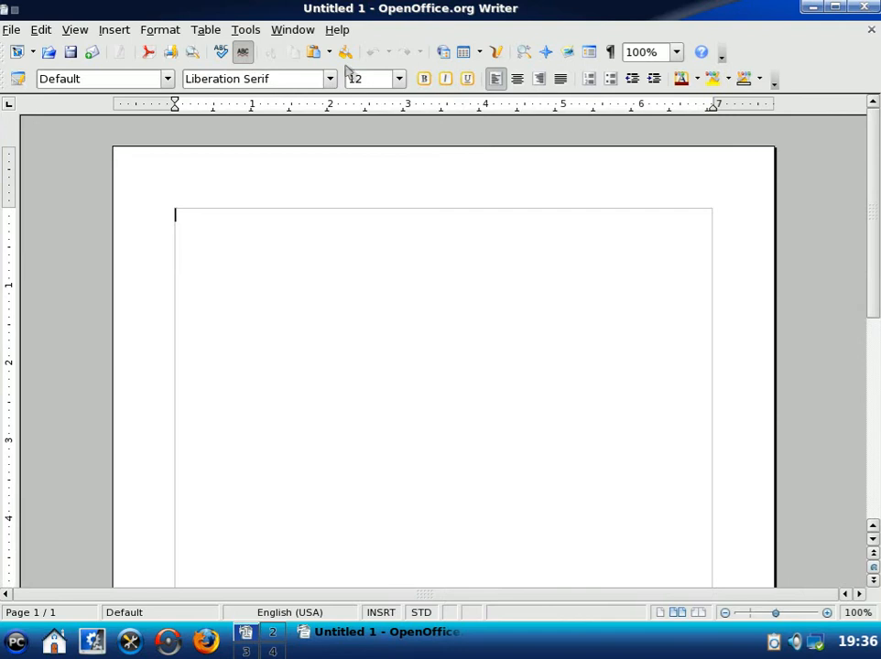
left_click(337, 29)
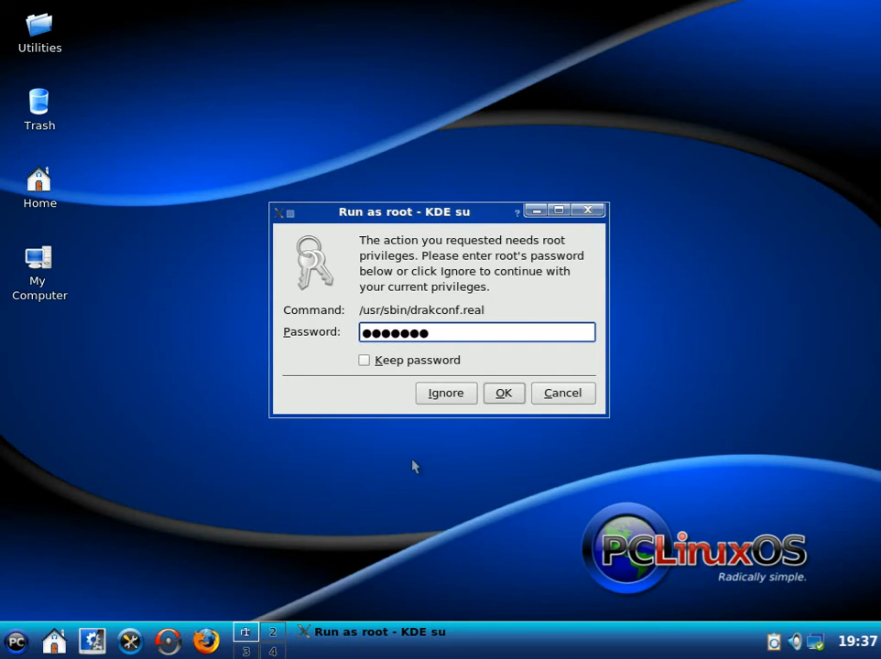
Confirm the root password in the Run as root dialog to start the Control Center.
left_click(503, 392)
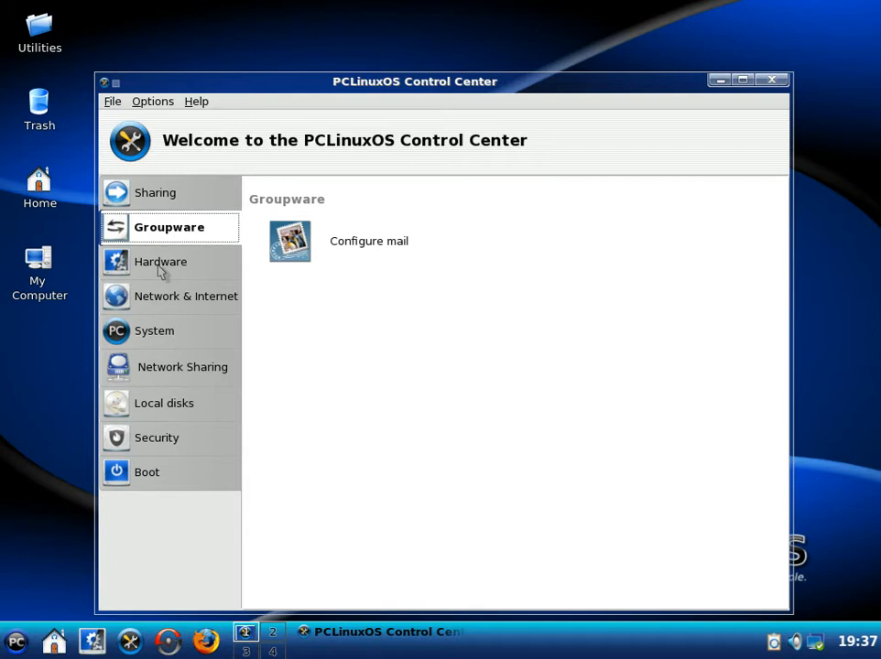
Browse the Control Center sidebar through Hardware, System, Local disks and Boot.
left_click(154, 332)
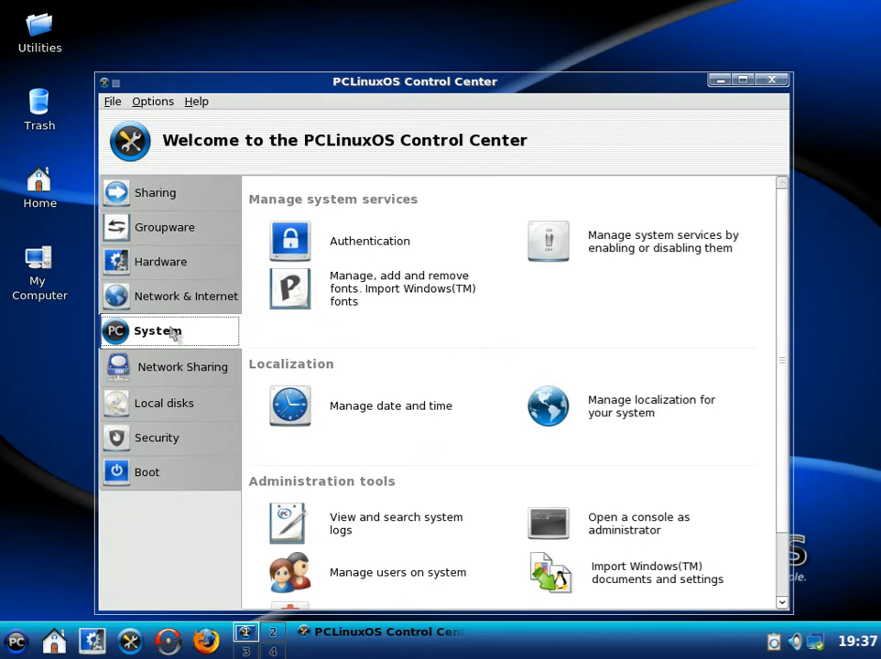
left_click(169, 403)
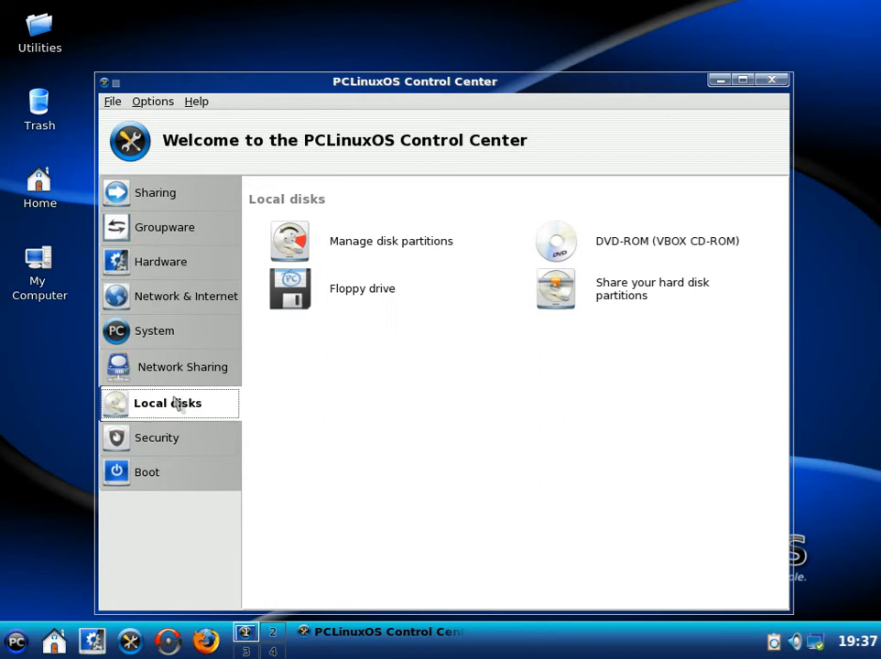
left_click(146, 472)
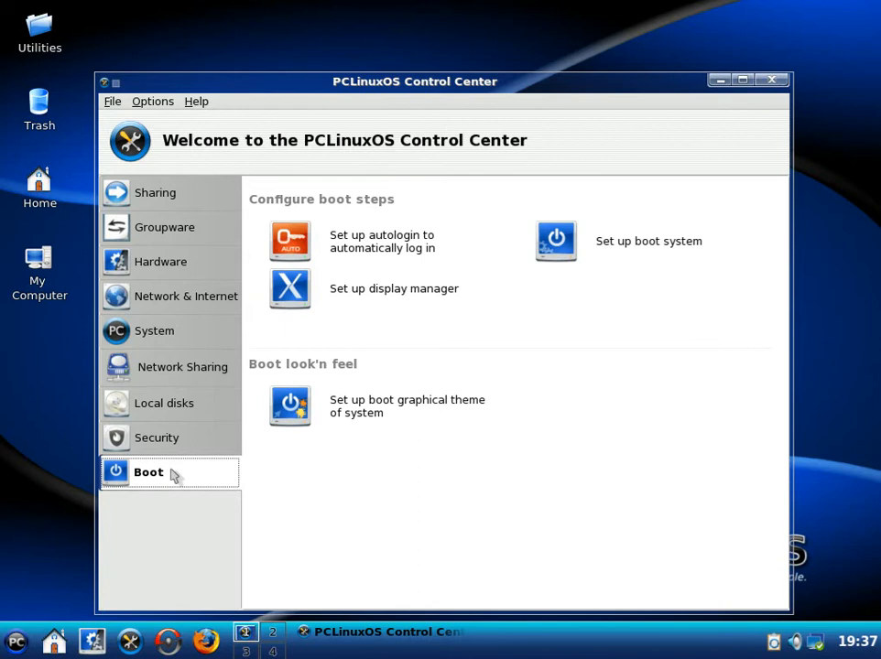
left_click(769, 83)
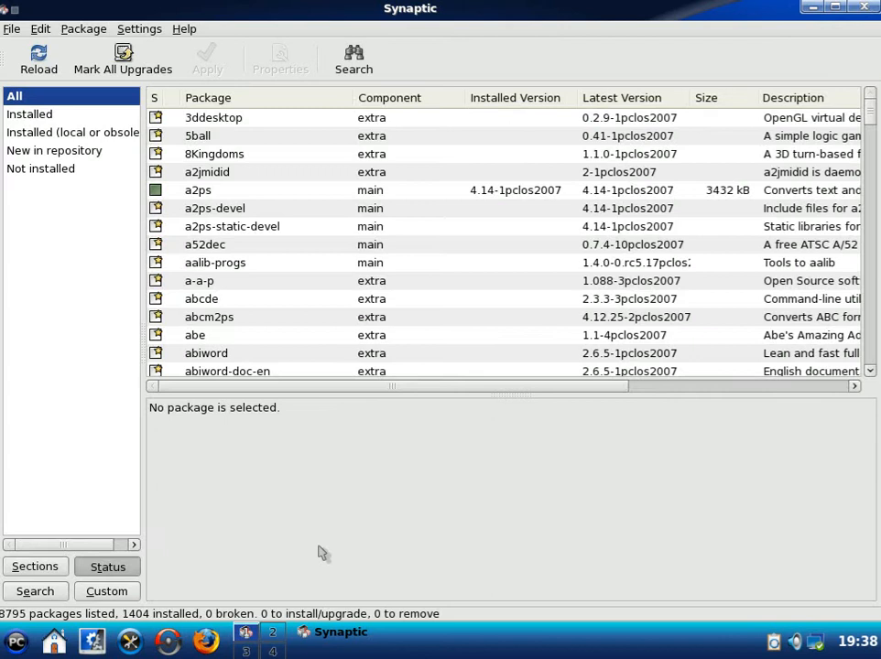
Bring up Synaptic's Find dialog from the Search toolbar button.
left_click(351, 57)
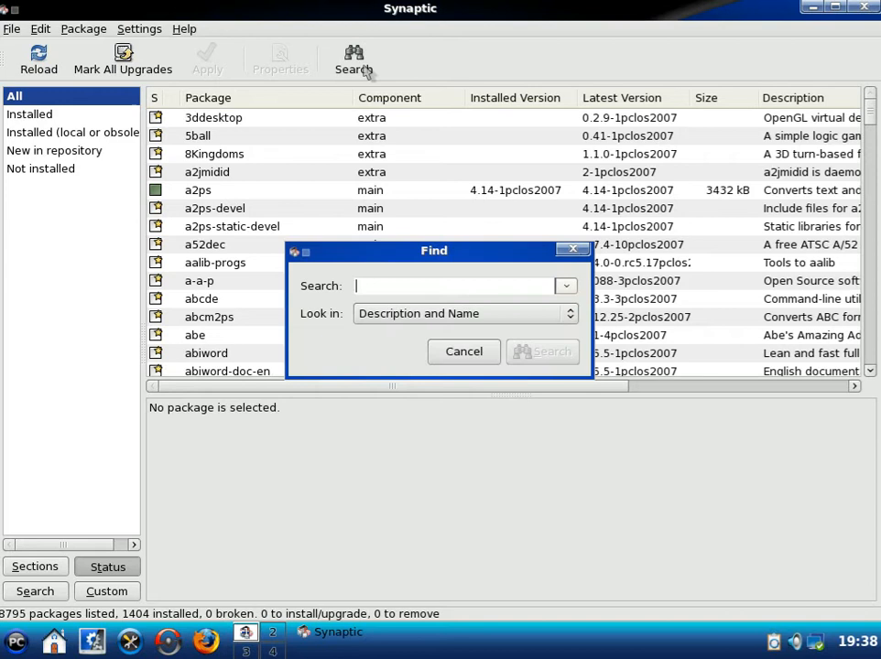
Search Synaptic for 'gstre' to list the gstreamer packages.
type("gstre")
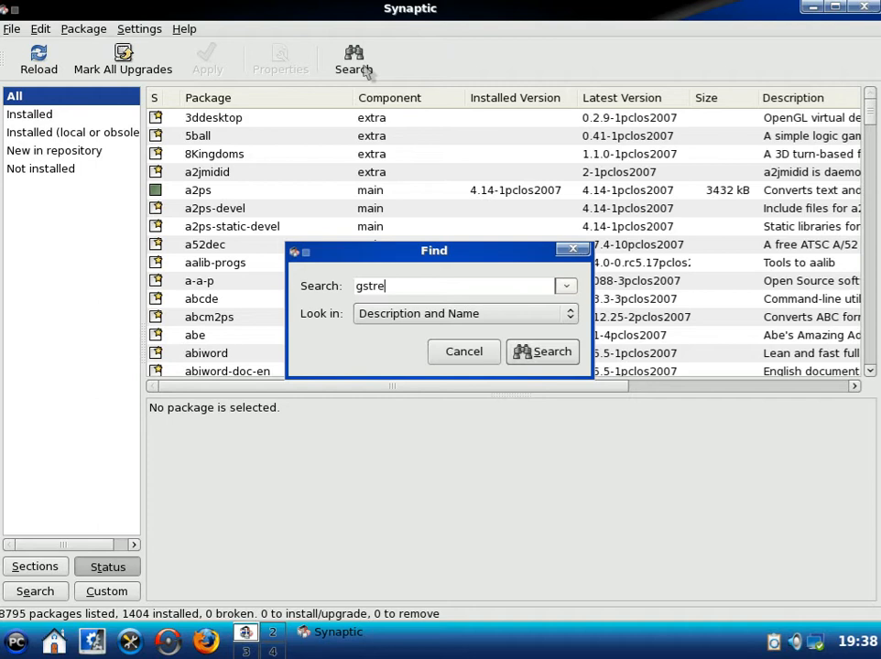
left_click(542, 351)
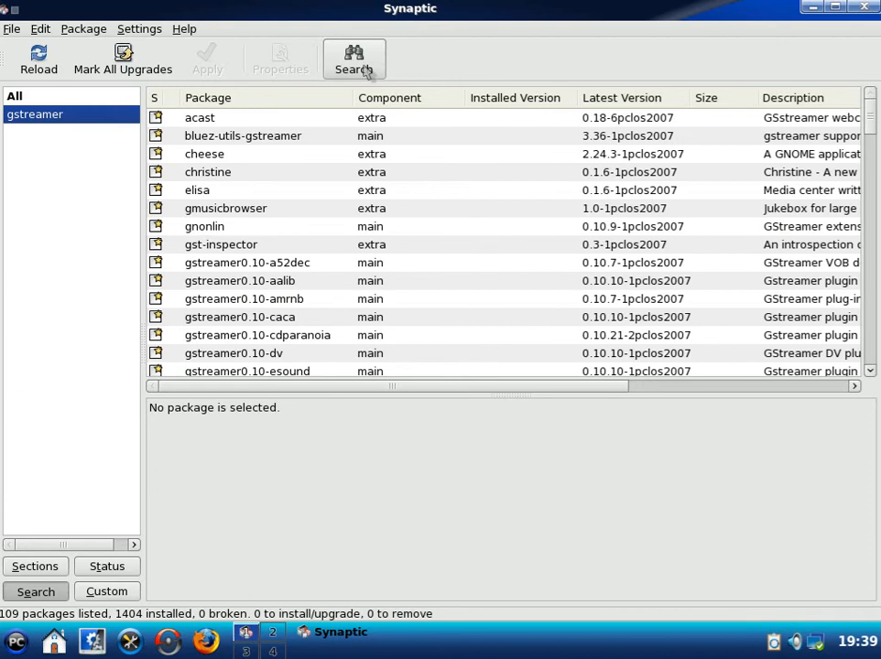
Scroll the gstreamer results and read descriptions of gstreamer0.10-plugins-ugly and gstreamer-mpeg.
scroll("down", 3)
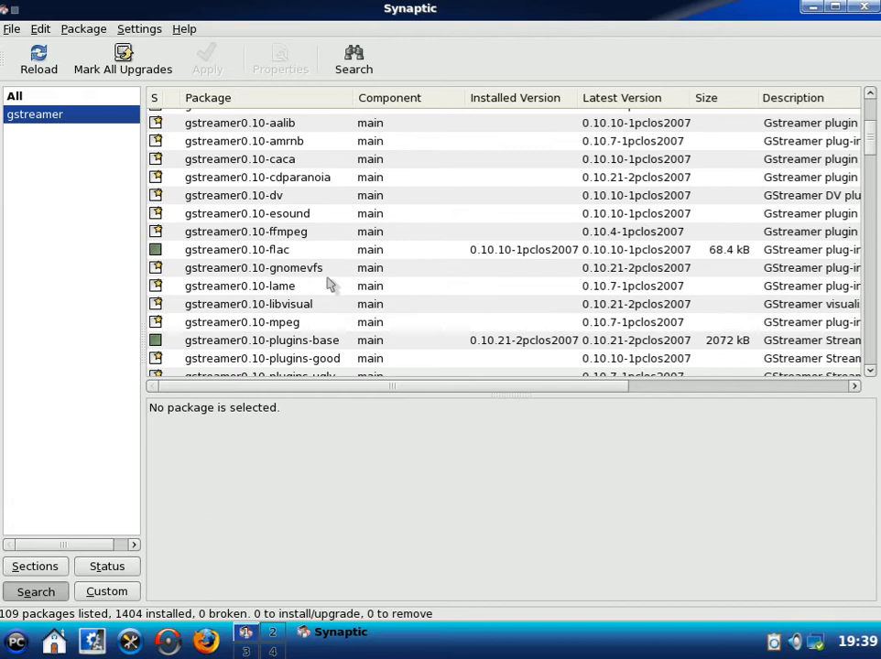
scroll("down", 3)
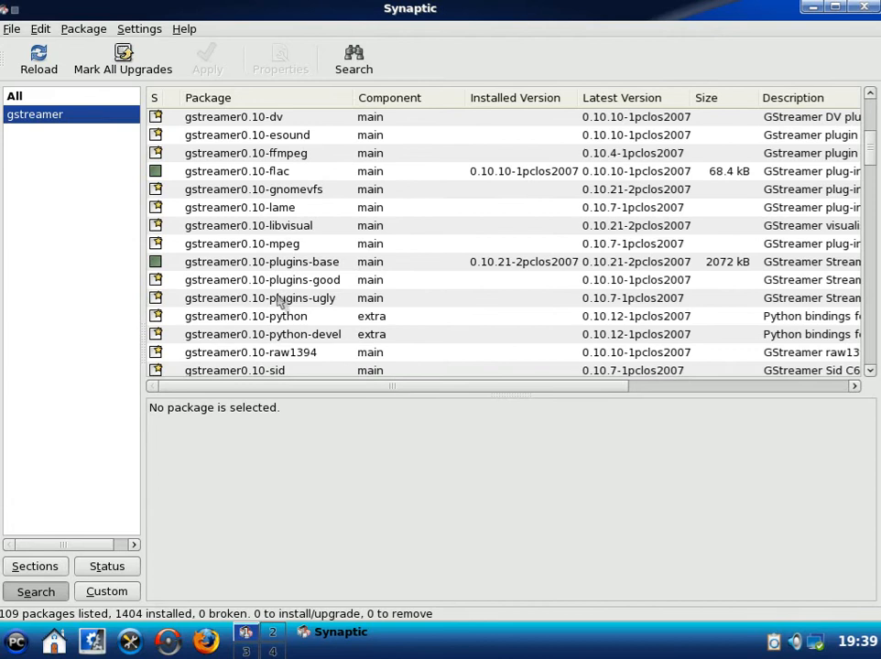
left_click(262, 278)
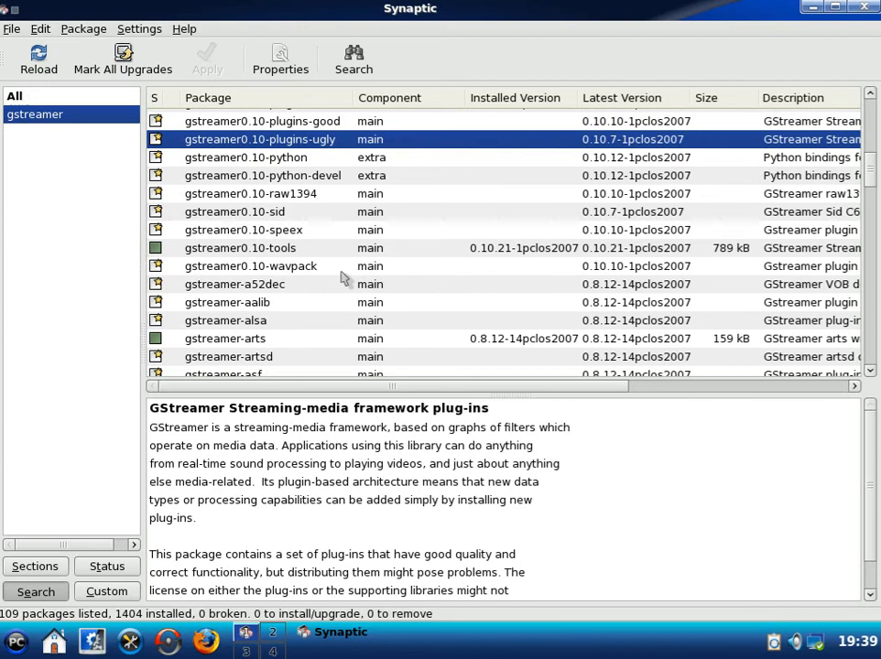
scroll("down", 3)
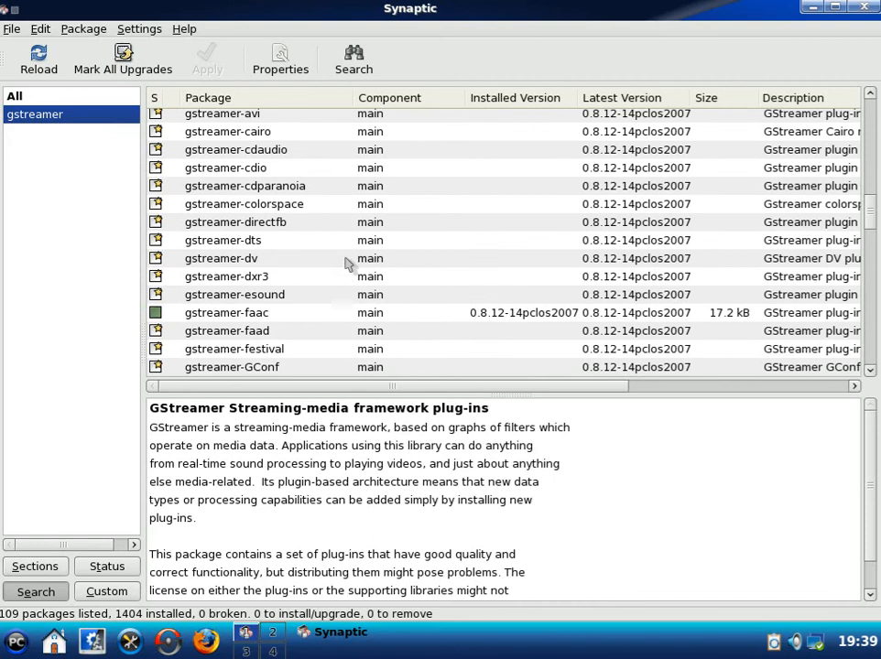
left_click(227, 268)
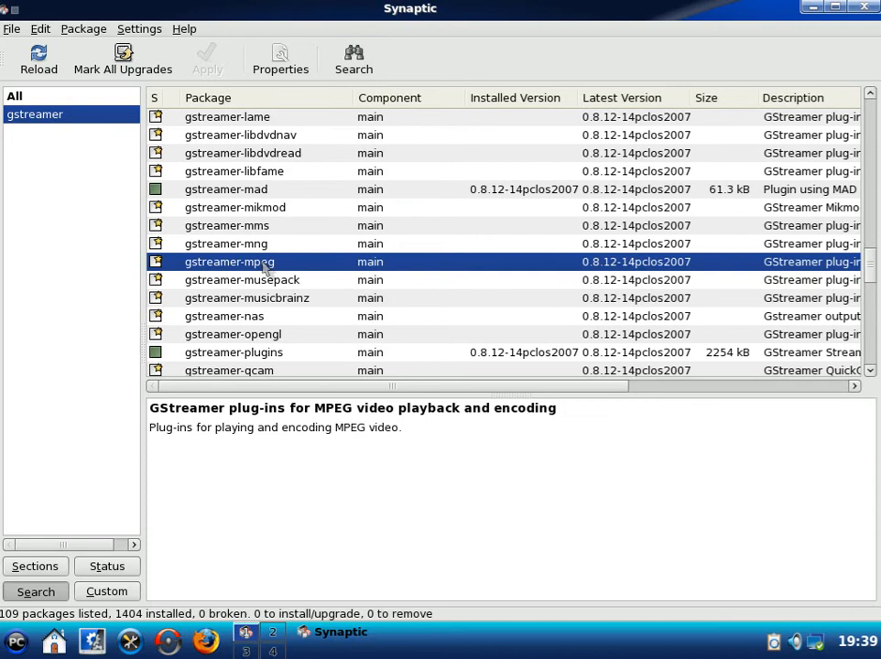
mouse_move(307, 341)
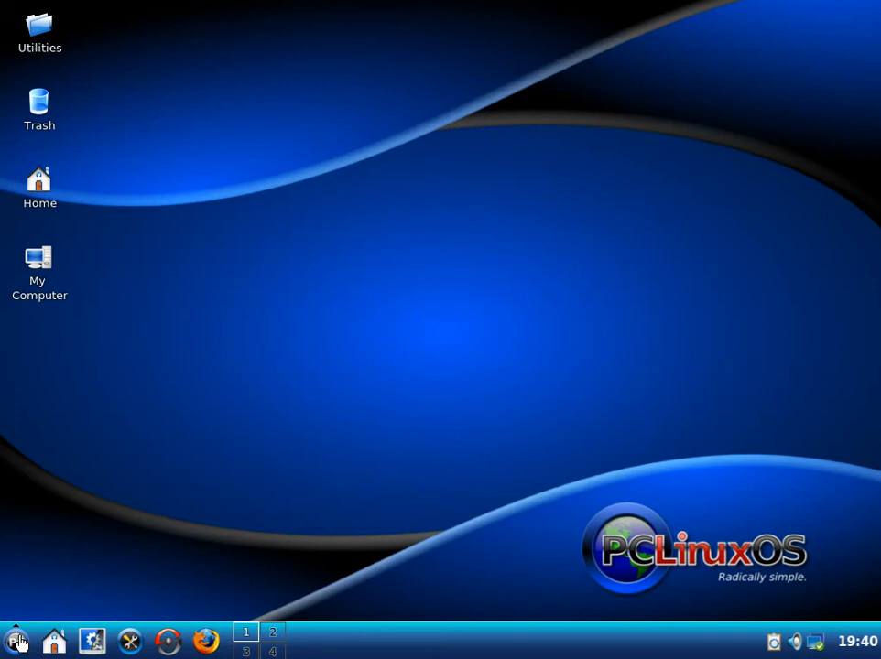
left_click(13, 641)
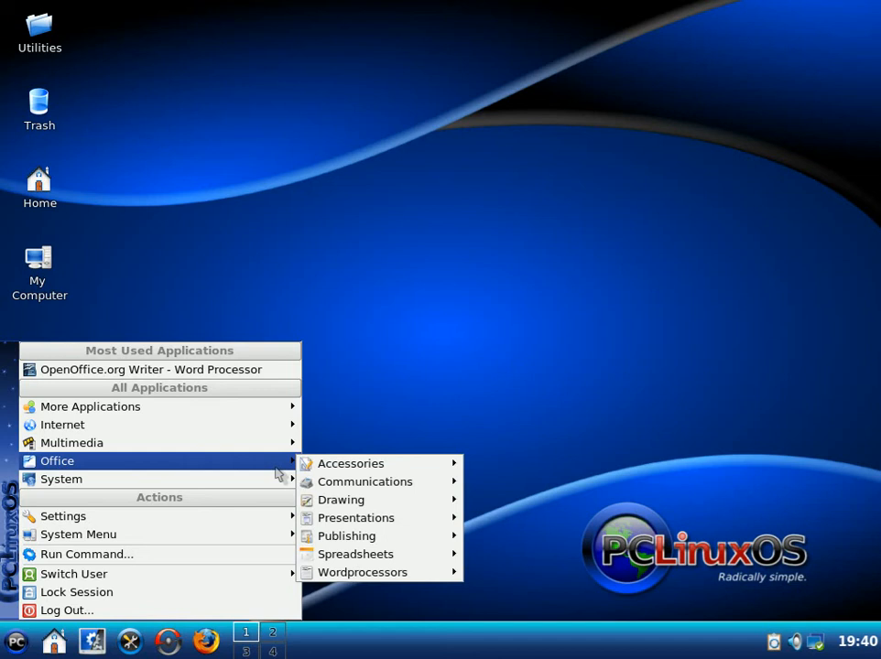
mouse_move(260, 510)
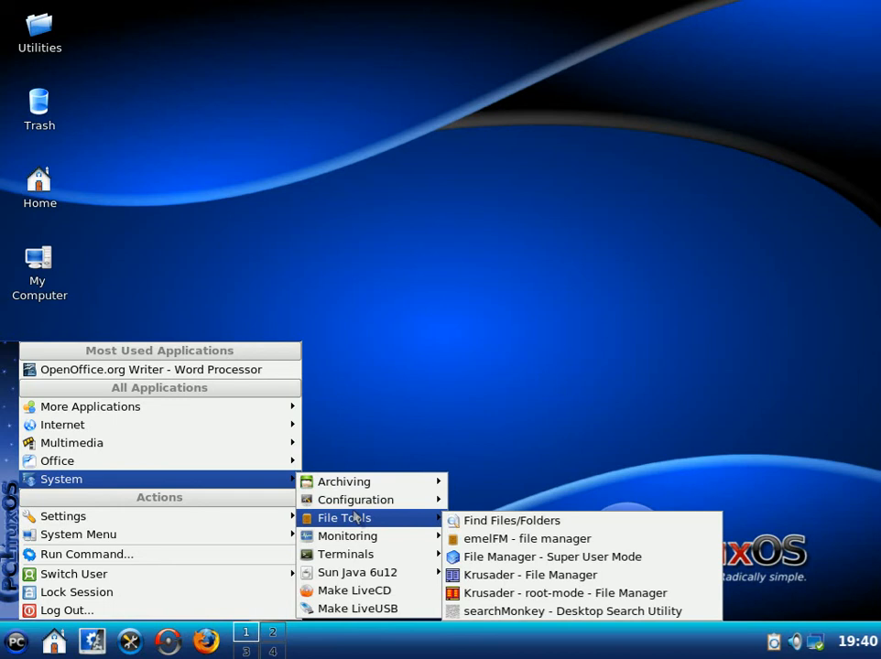
mouse_move(348, 535)
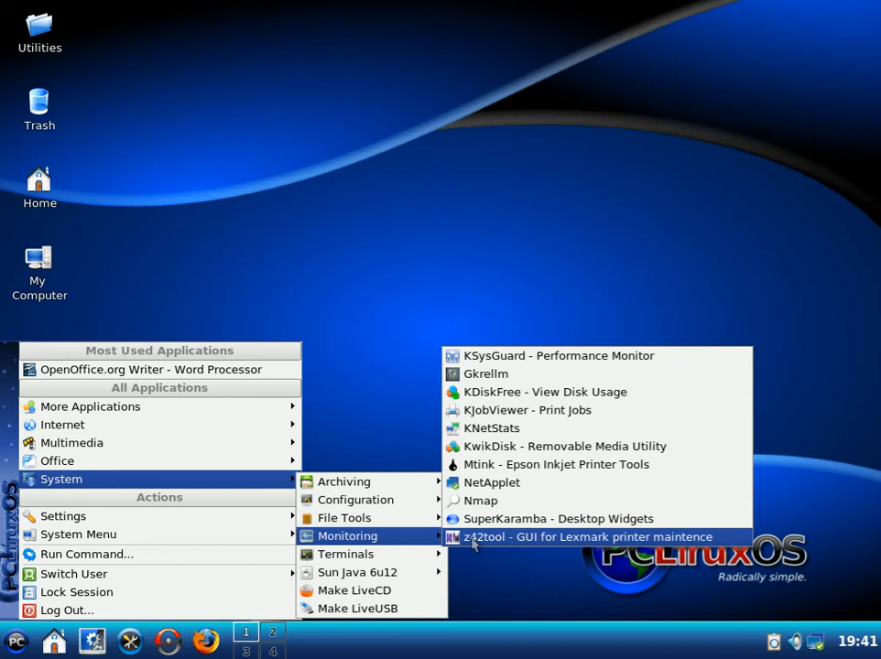
mouse_move(363, 553)
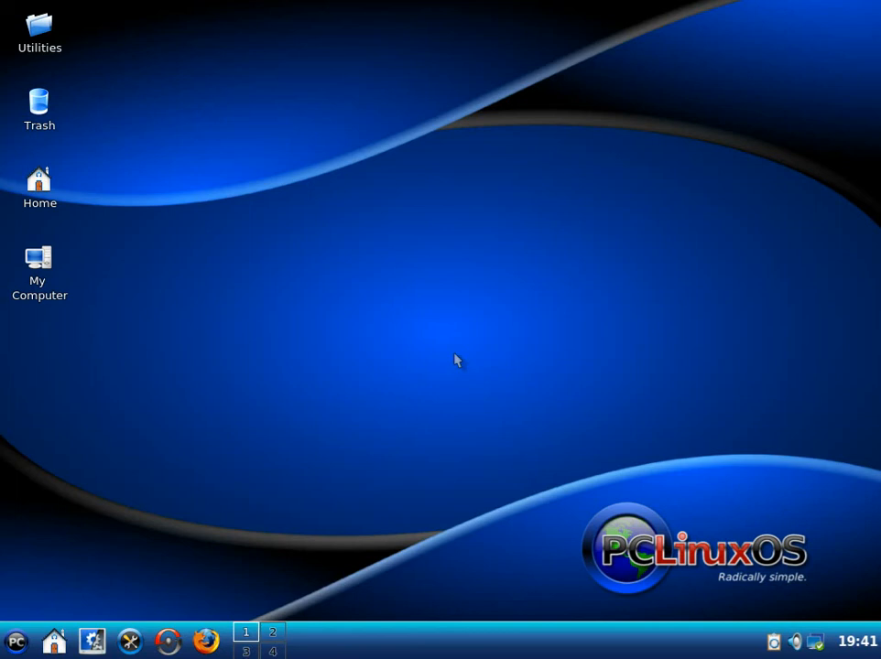
Launch Firefox and follow the welcome page's MyPCLinuxOS.com link, scrolling the community site.
left_click(206, 641)
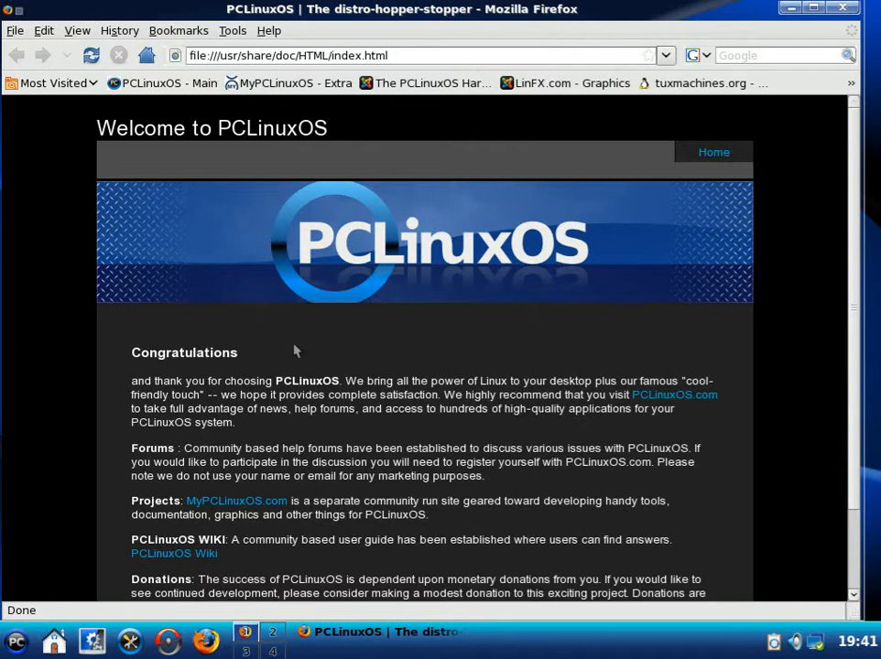
mouse_move(286, 84)
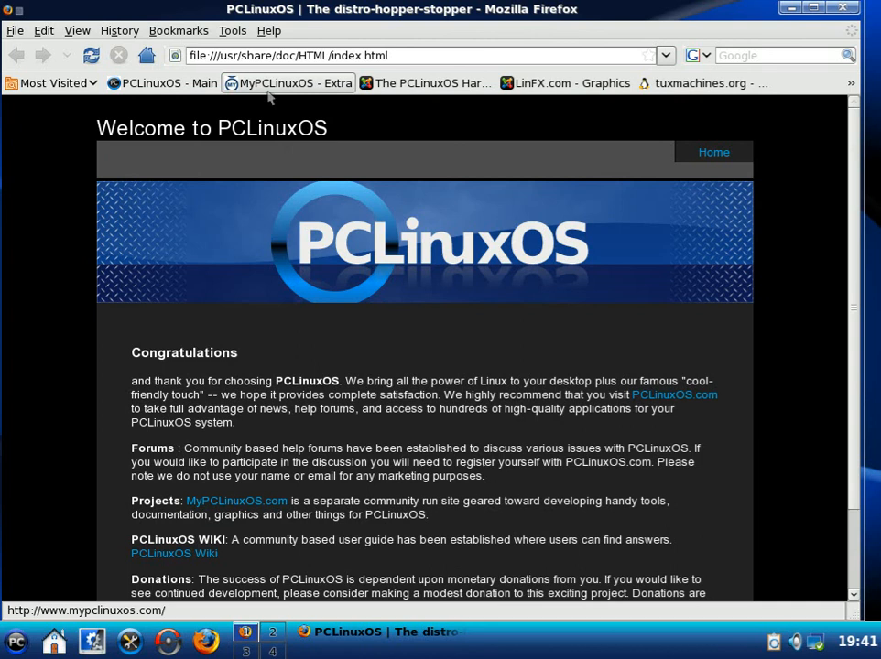
left_click(293, 83)
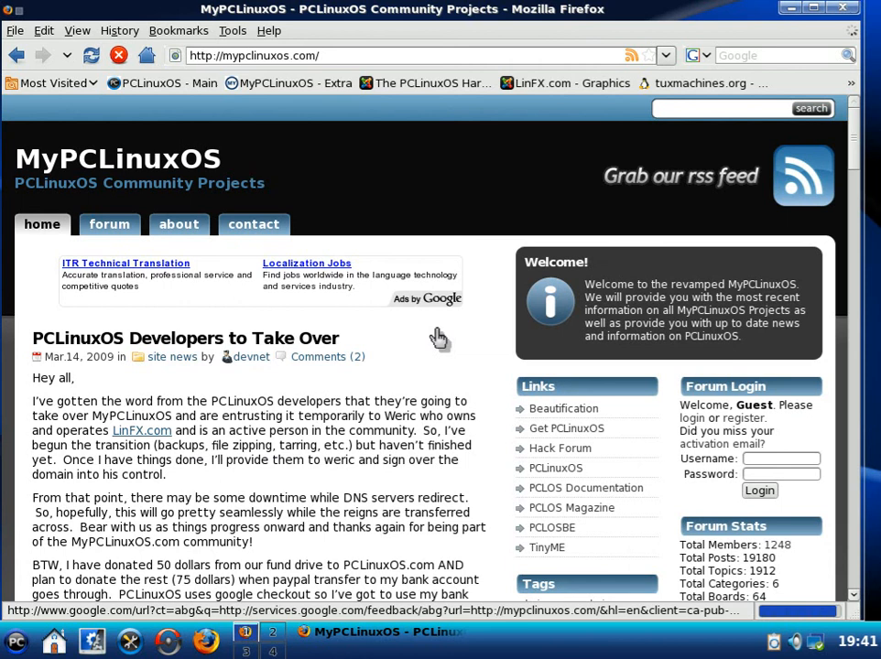
scroll("down", 3)
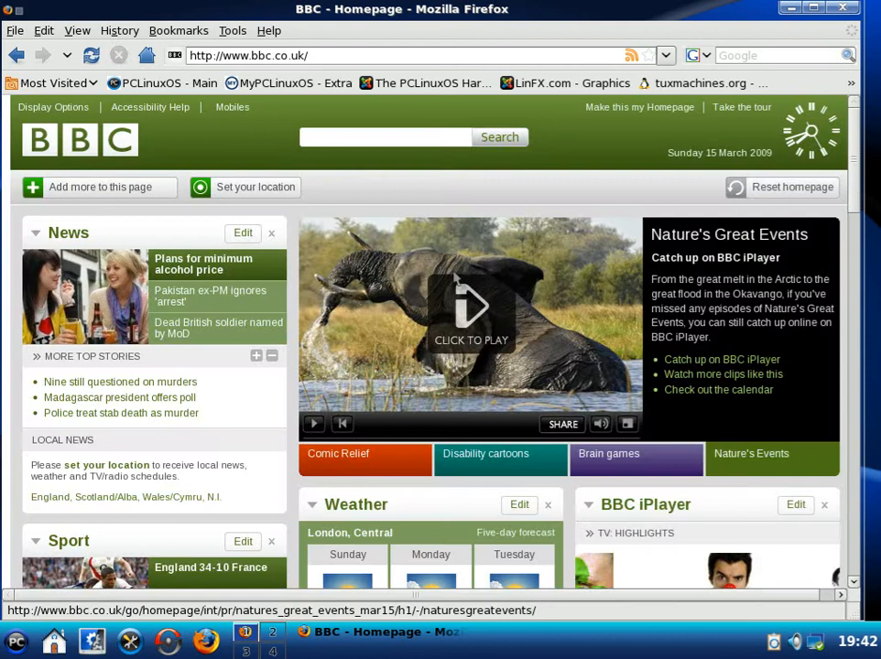
mouse_move(590, 194)
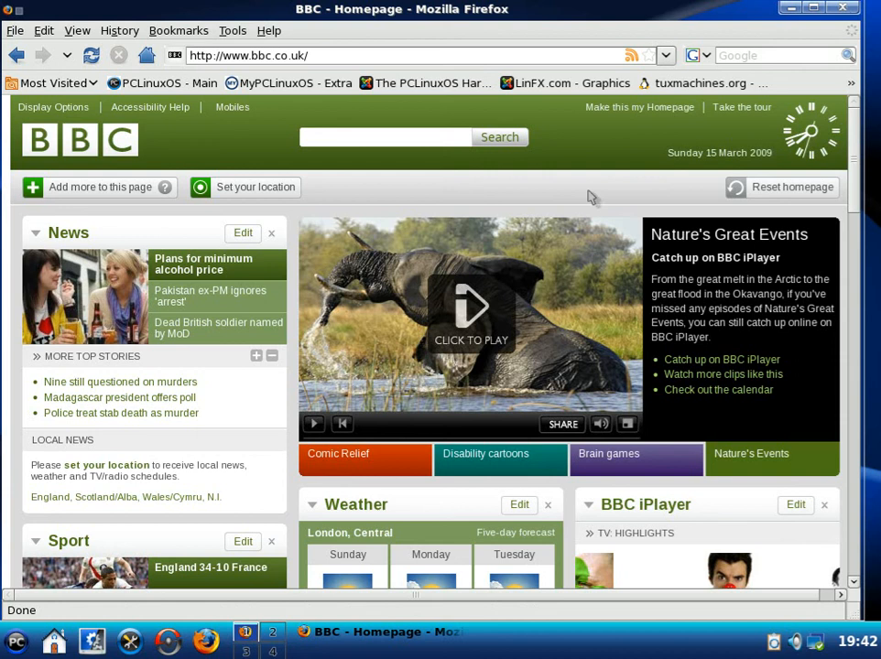
Scroll the BBC homepage to the Sport box and open the England 34-10 France story.
scroll("down", 3)
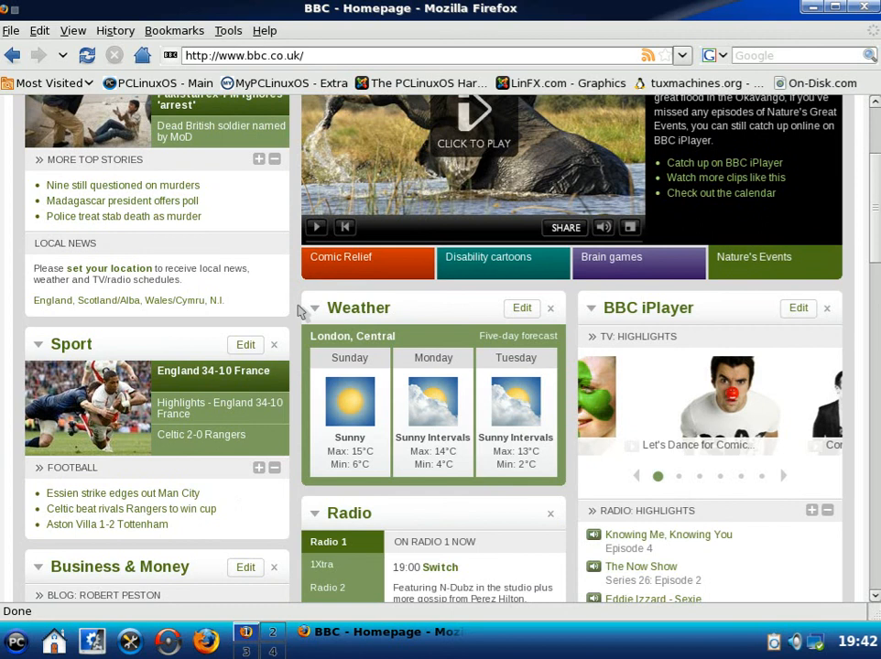
left_click(209, 370)
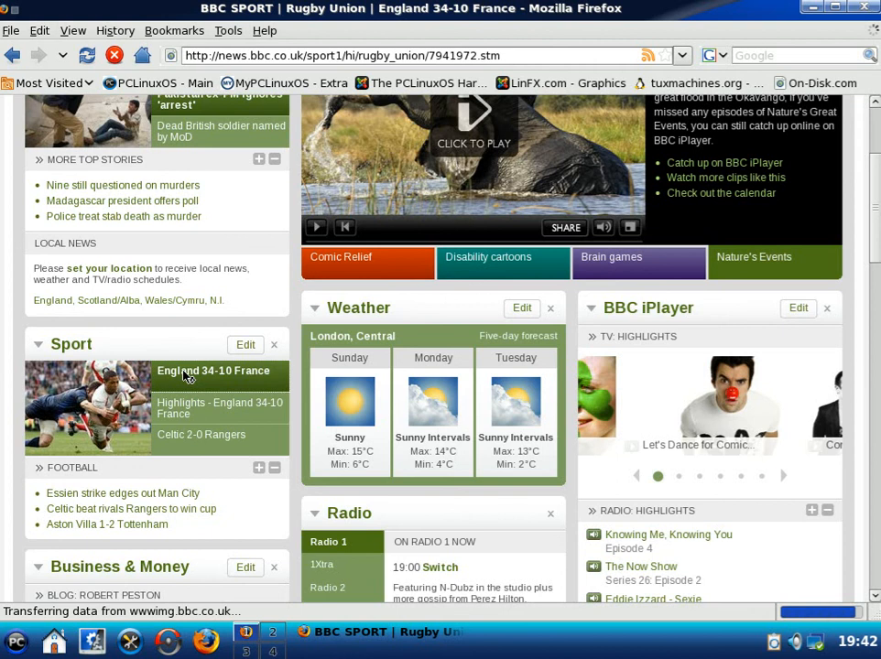
Read down the BBC Sport England 34-10 France report past the match scores.
left_click(212, 369)
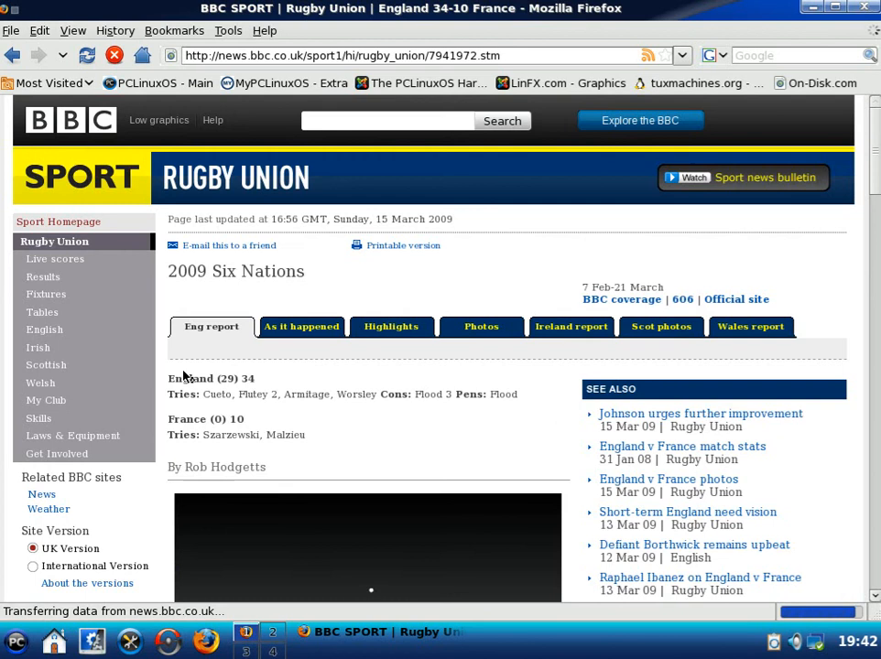
scroll("down", 3)
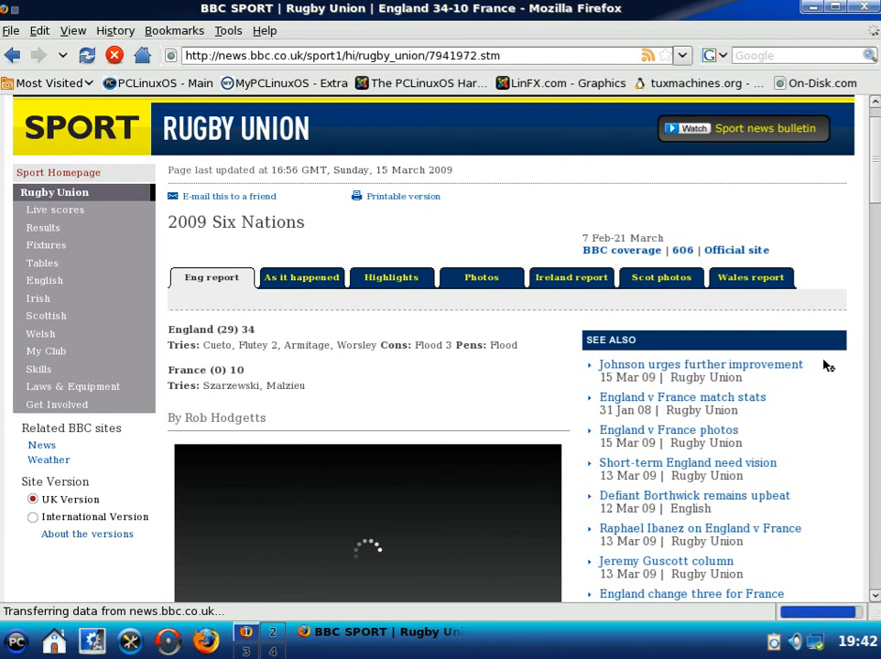
scroll("down", 3)
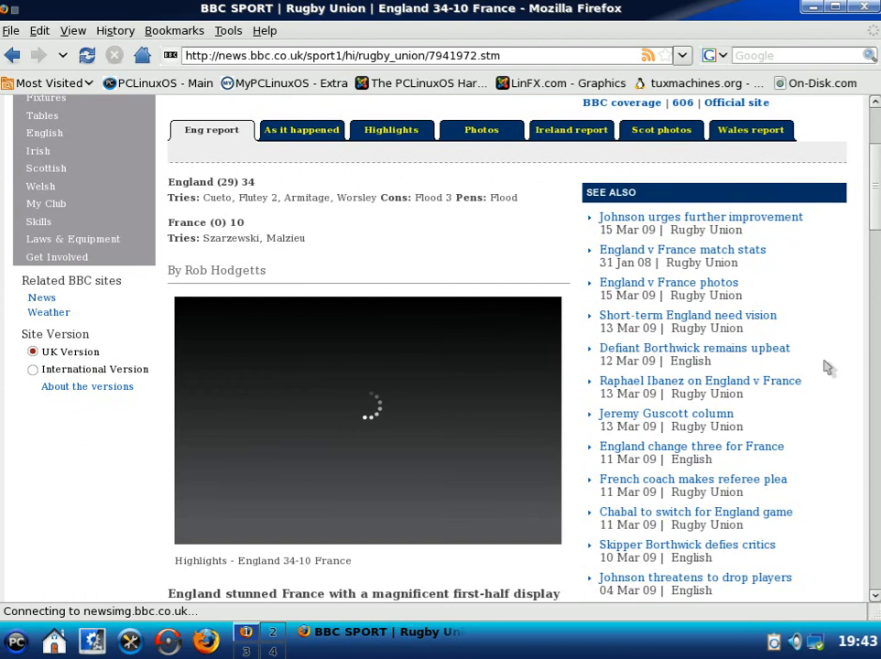